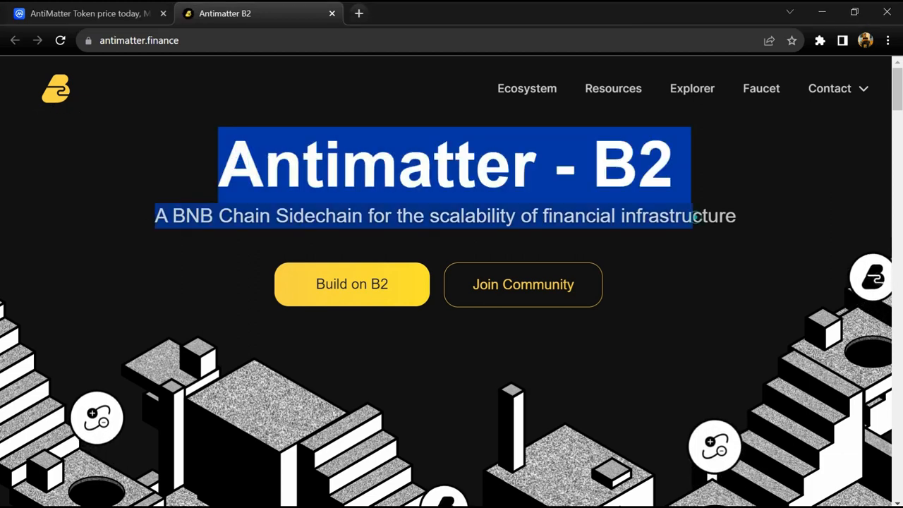
Browse the current page and reveal the site's contact and social links
scroll("down", 3)
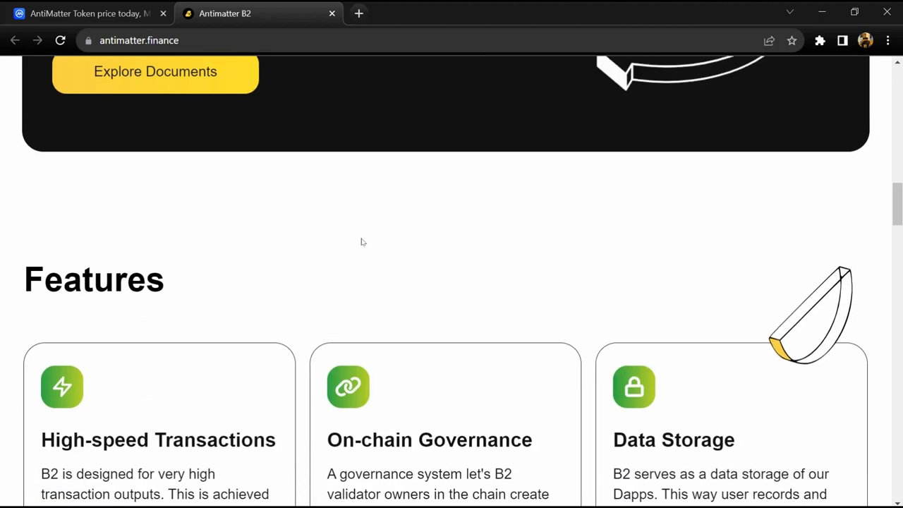
scroll("down", 3)
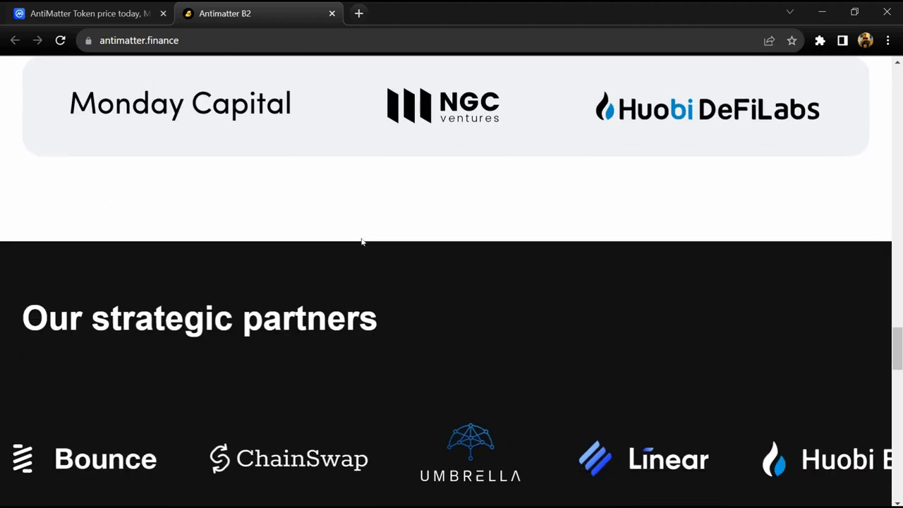
scroll("down", 3)
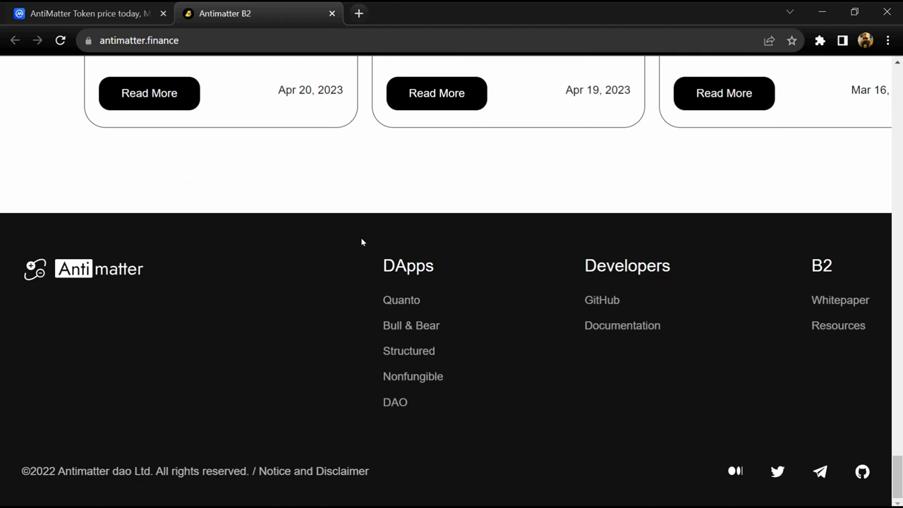
scroll("up", 3)
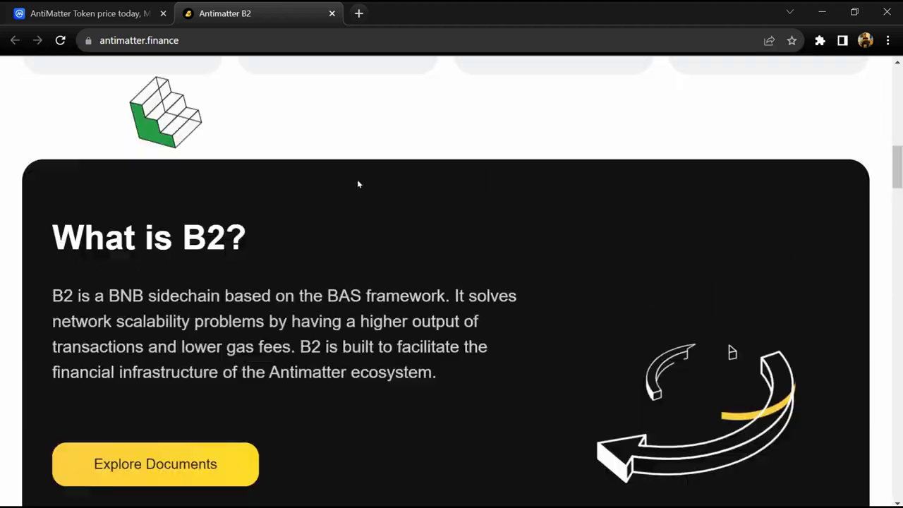
scroll("up", 3)
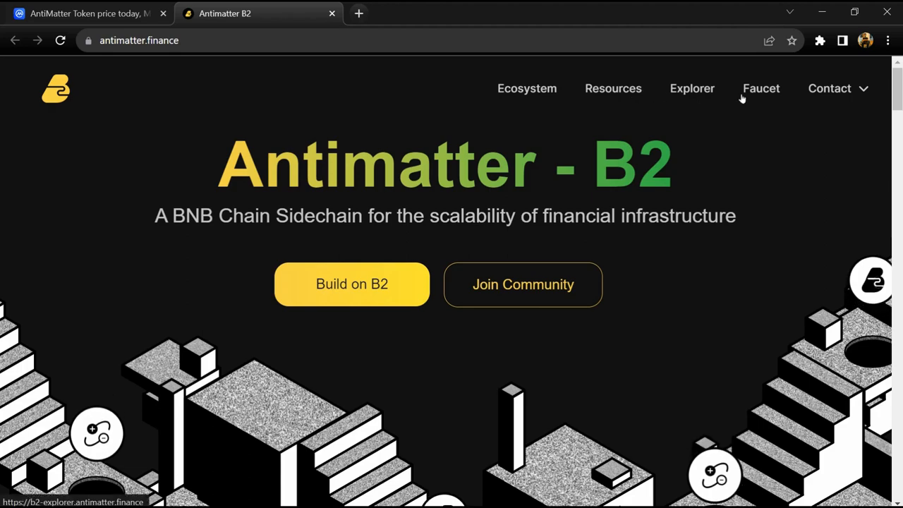
left_click(830, 88)
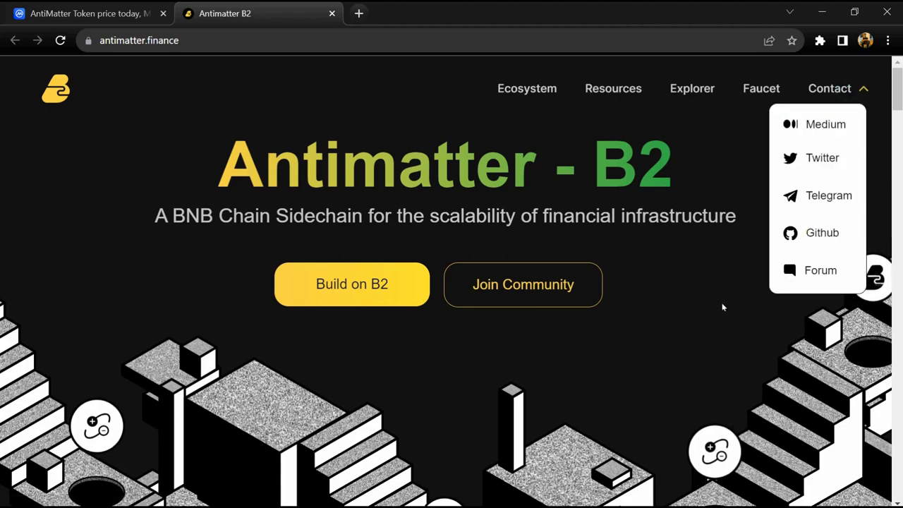
Scroll through the page, then return to the AntiMatter token price page on CoinMarketCap
scroll("down", 3)
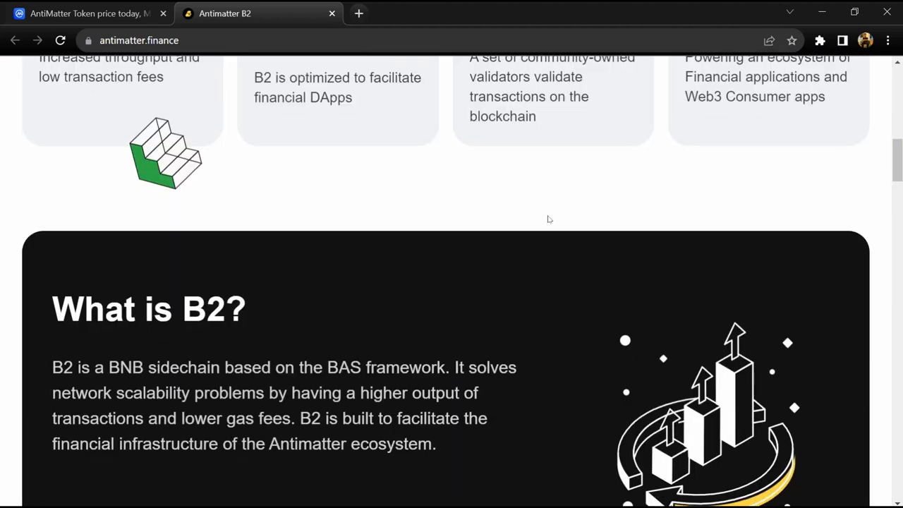
scroll("down", 3)
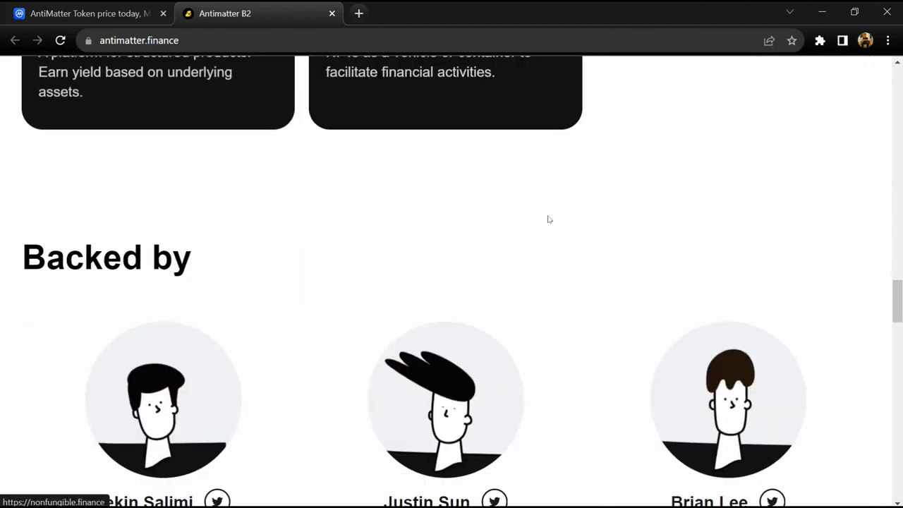
scroll("down", 3)
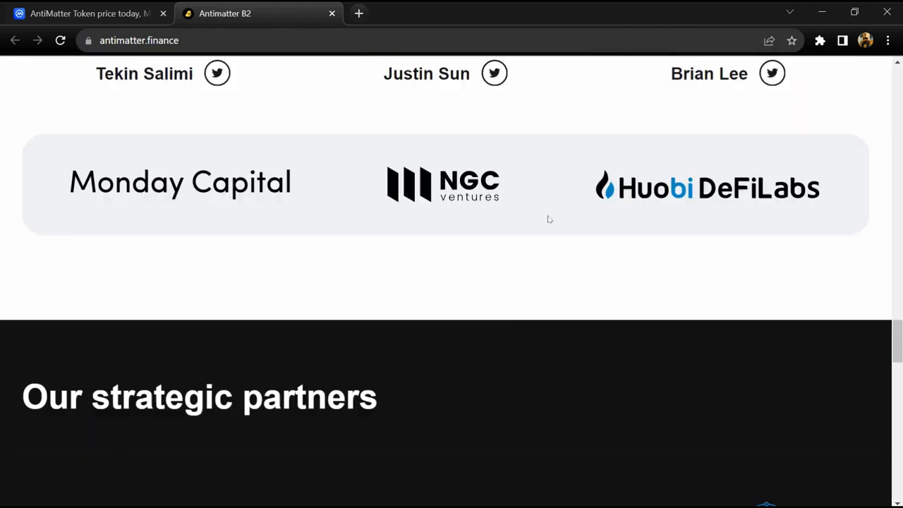
scroll("up", 3)
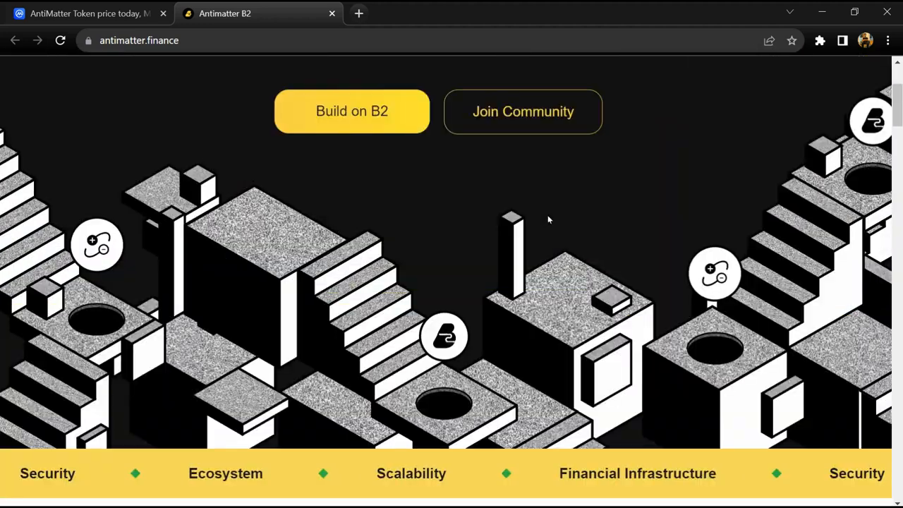
scroll("down", 3)
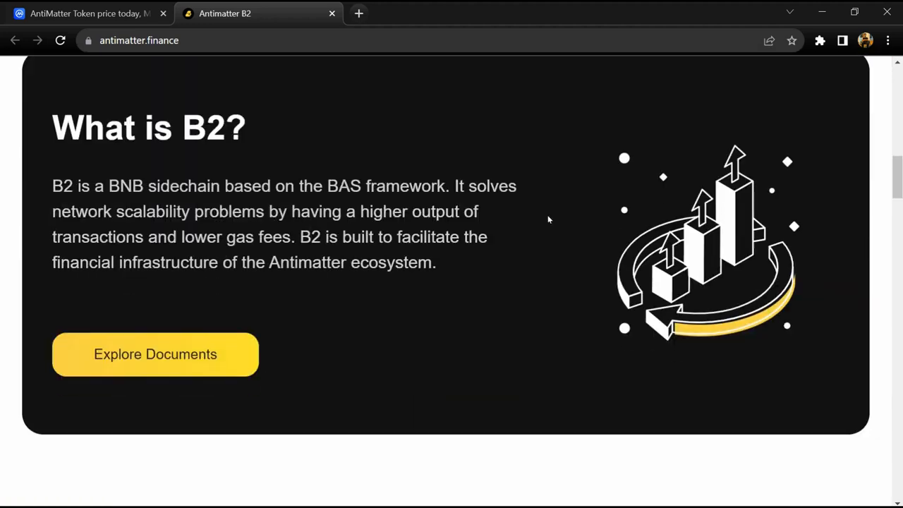
scroll("down", 3)
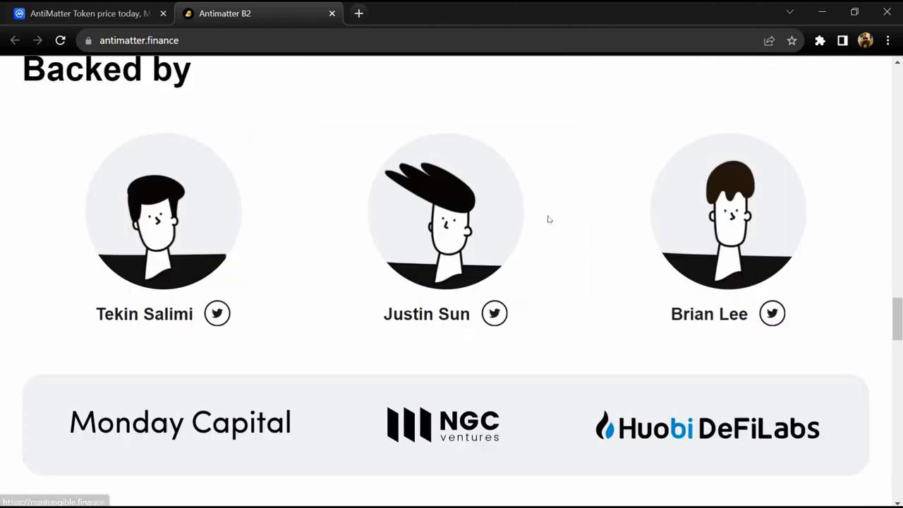
scroll("down", 3)
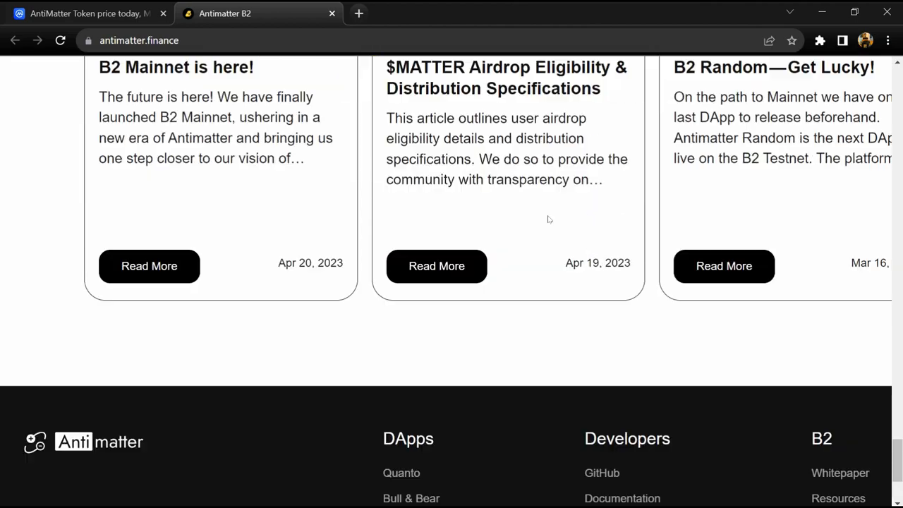
scroll("up", 3)
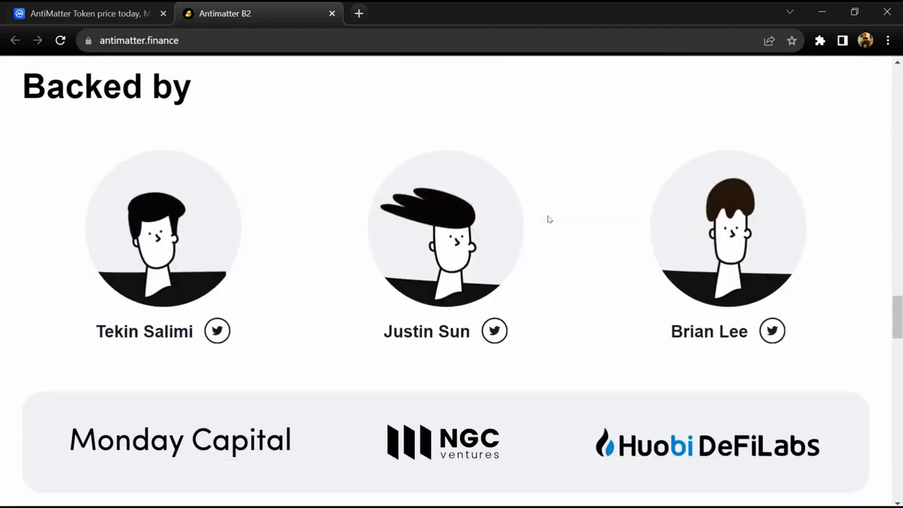
scroll("up", 3)
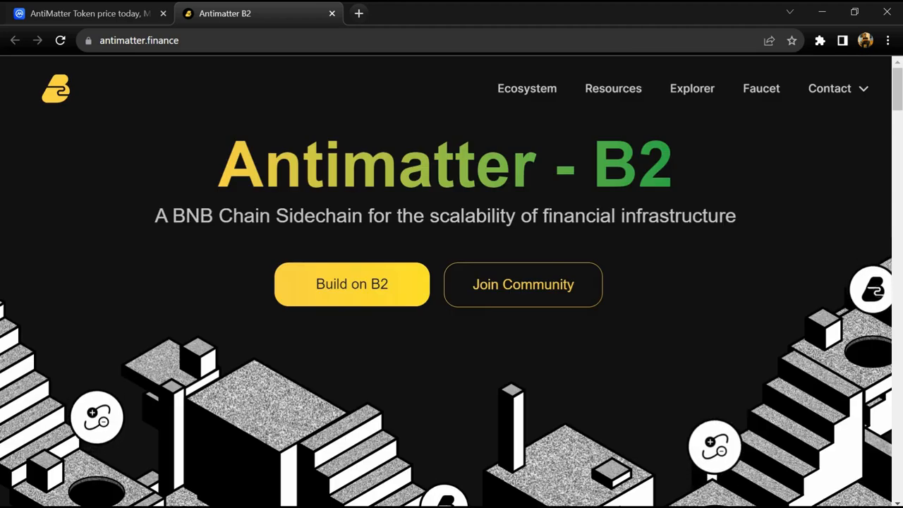
left_click(85, 13)
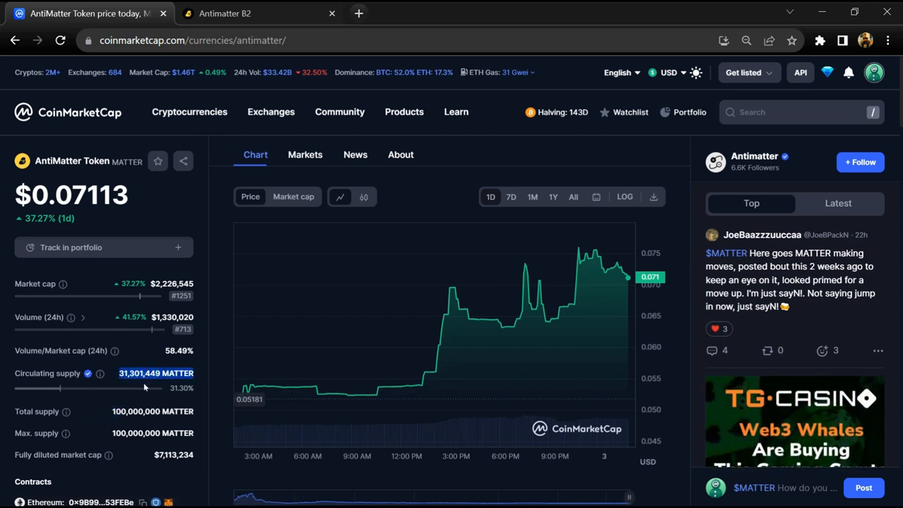
mouse_move(309, 387)
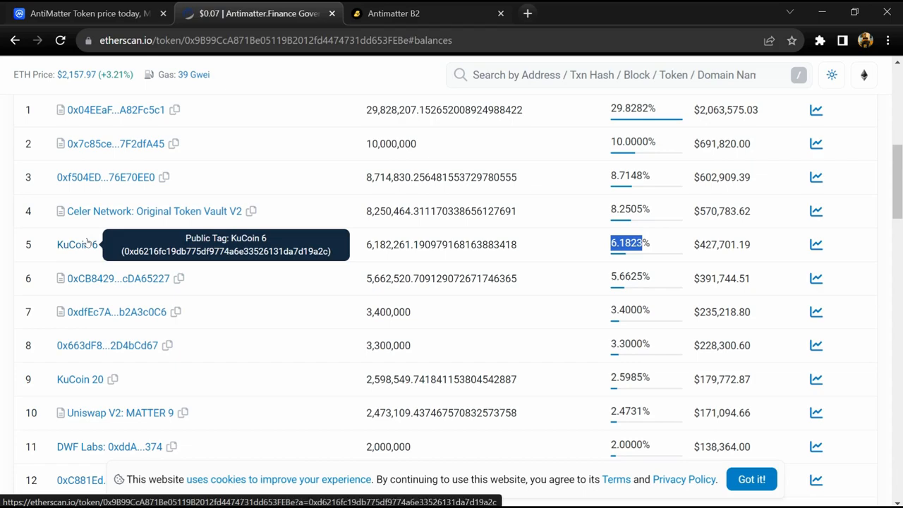
scroll("down", 3)
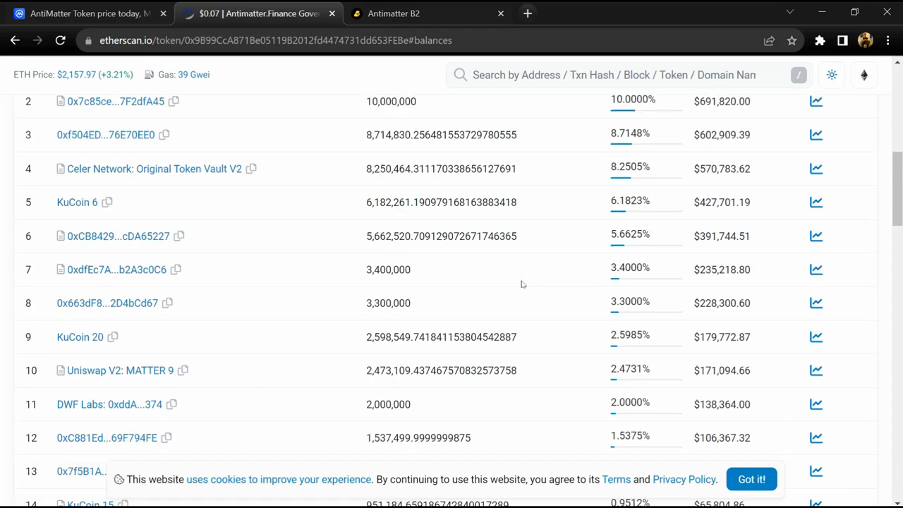
scroll("down", 3)
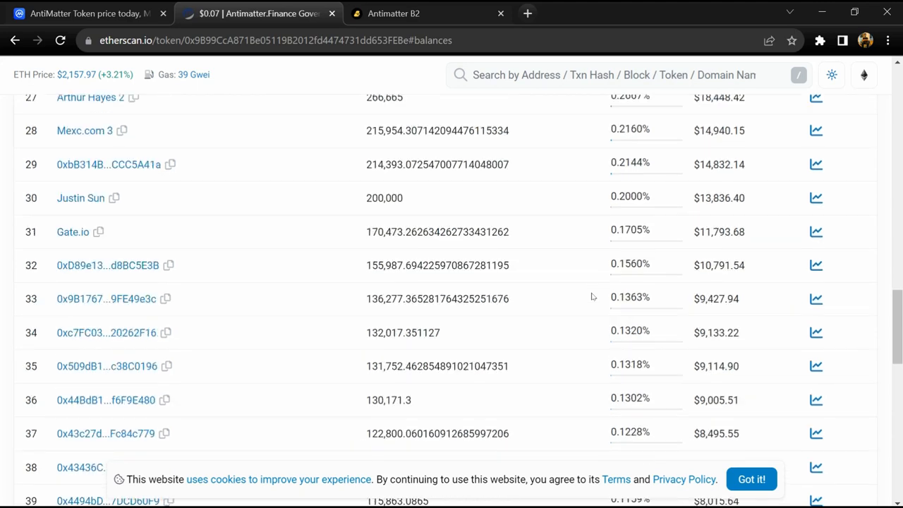
scroll("down", 3)
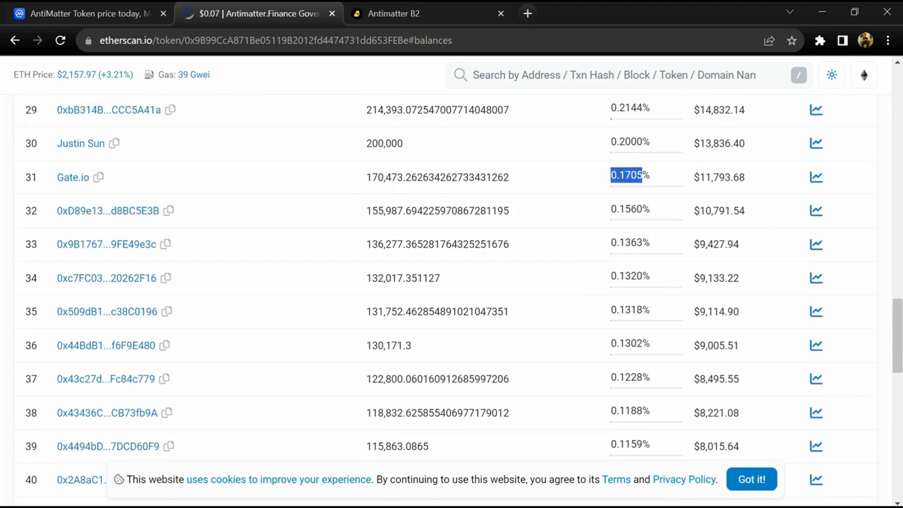
mouse_move(73, 178)
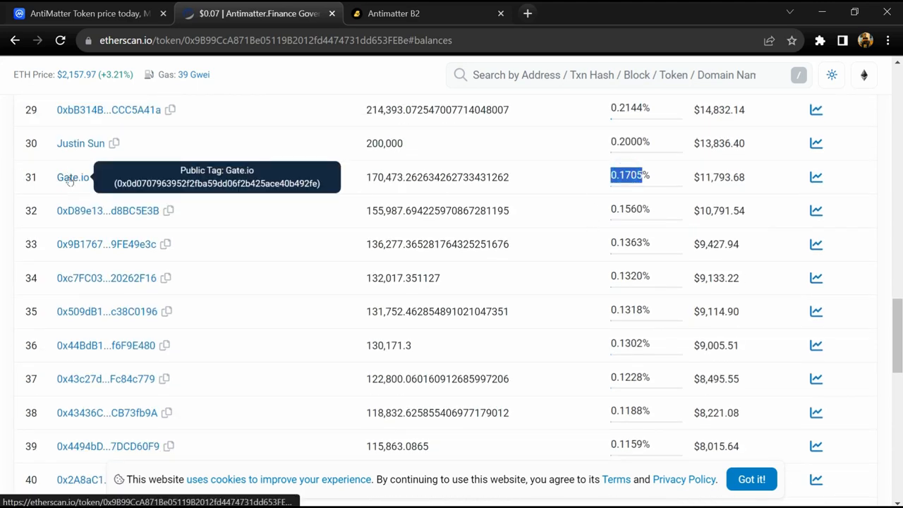
scroll("down", 3)
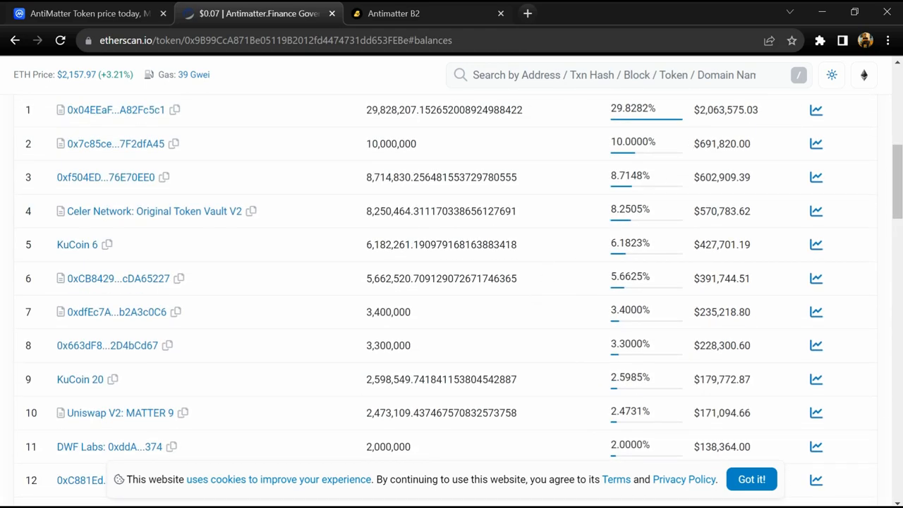
scroll("down", 3)
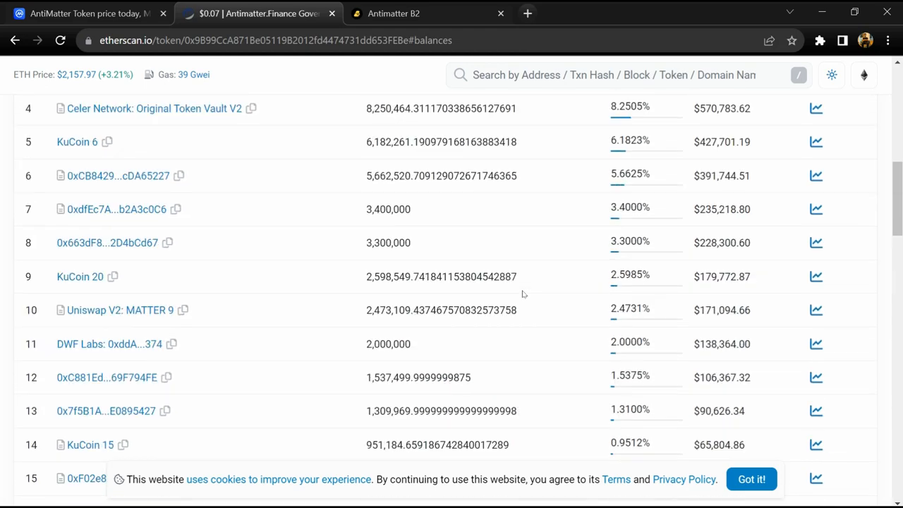
scroll("down", 3)
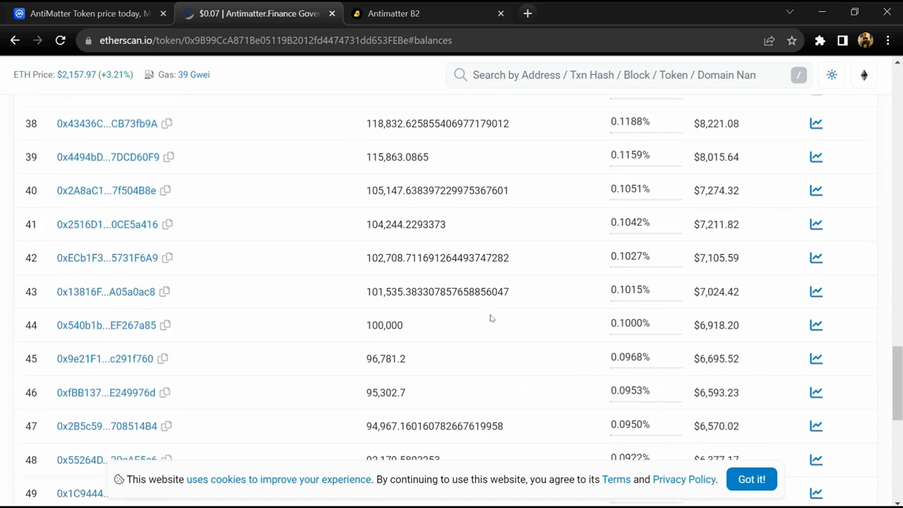
scroll("up", 3)
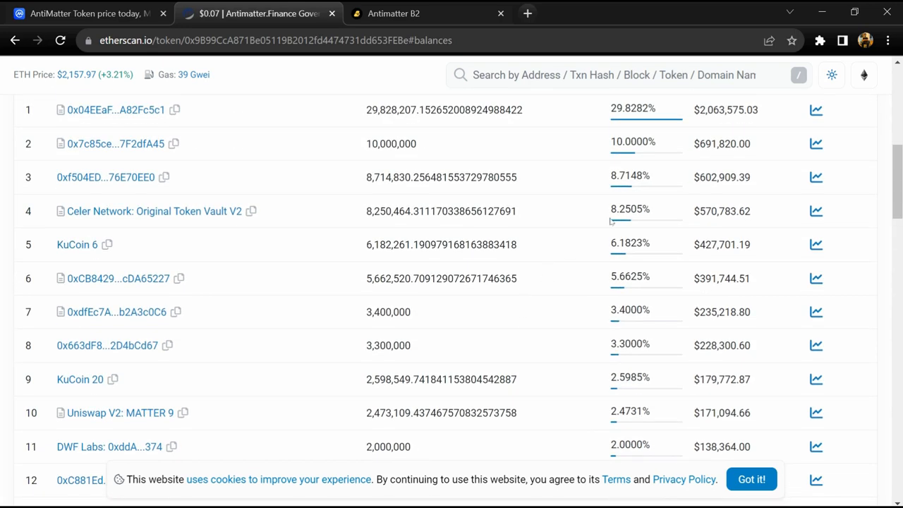